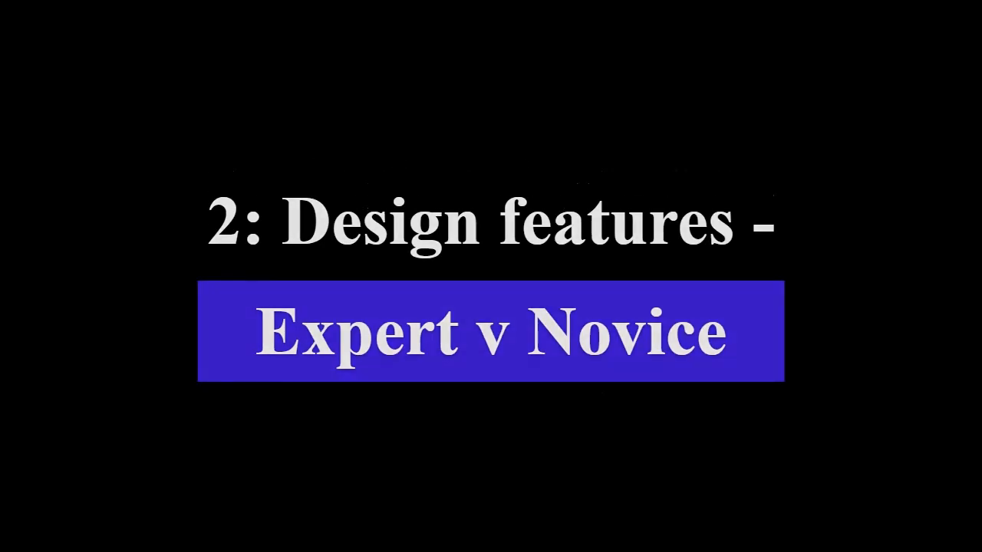
pyautogui.press('Right')
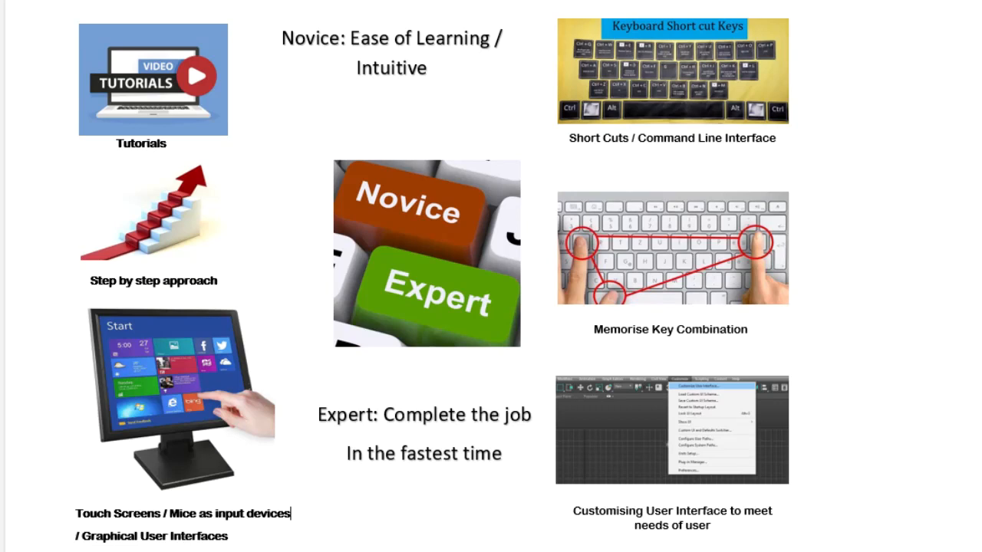